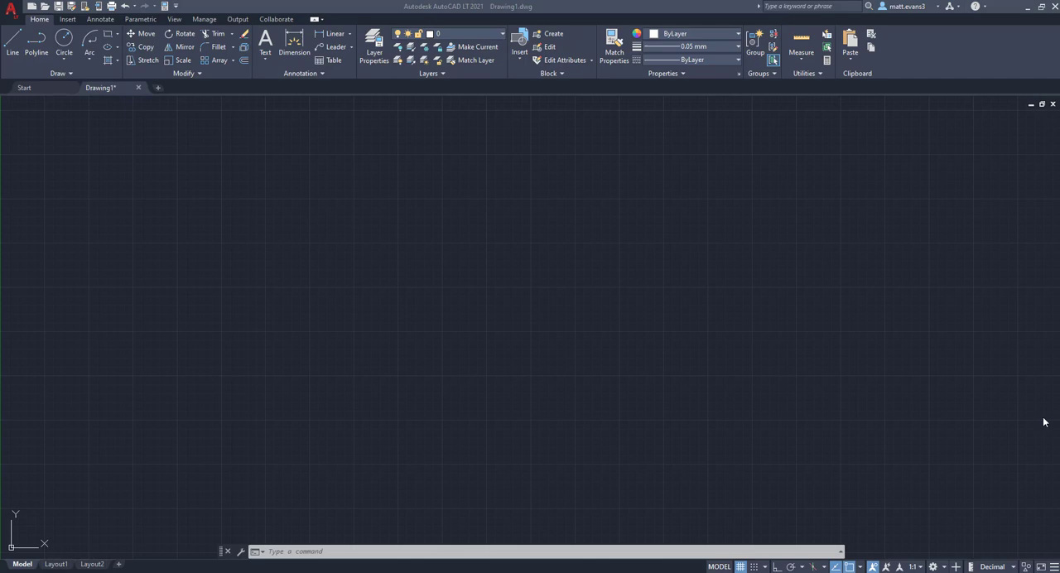
{"action": "mouse_move", "coordinate": [693, 91]}
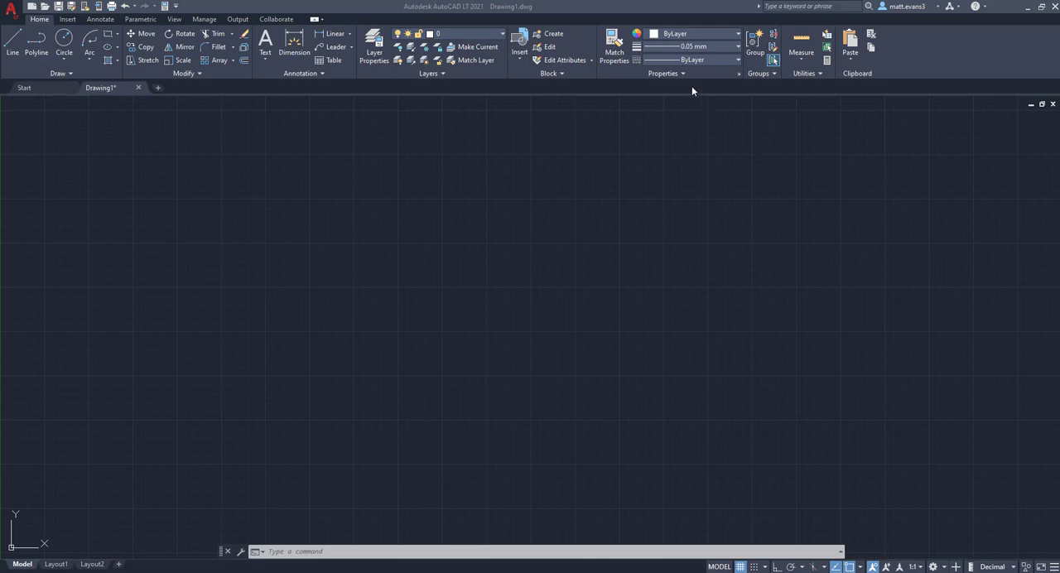
{"action": "mouse_move", "coordinate": [302, 259]}
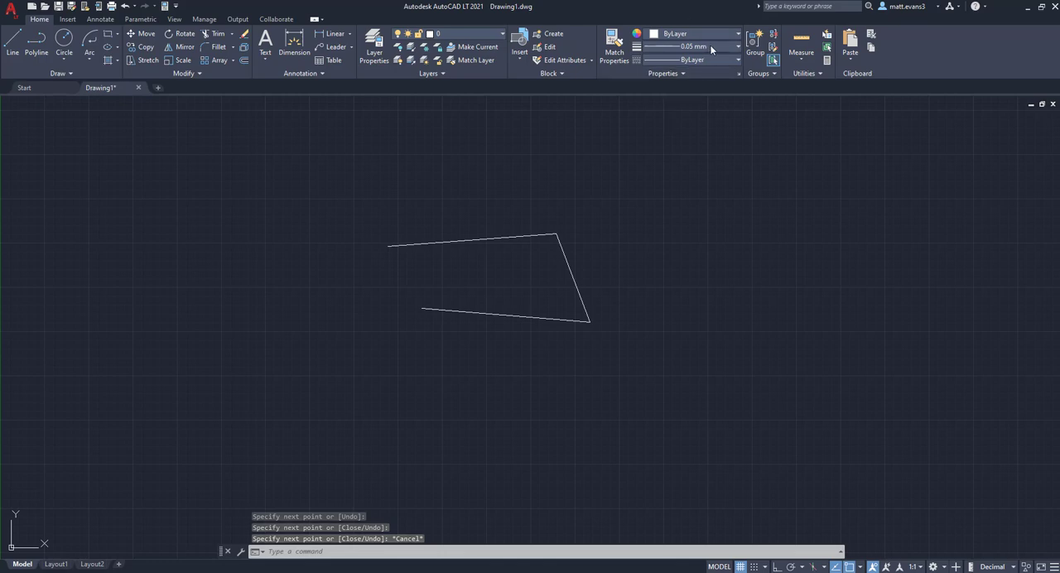
Choose a heavier lineweight in Properties for the next line segments.
{"action": "left_click", "coordinate": [737, 46]}
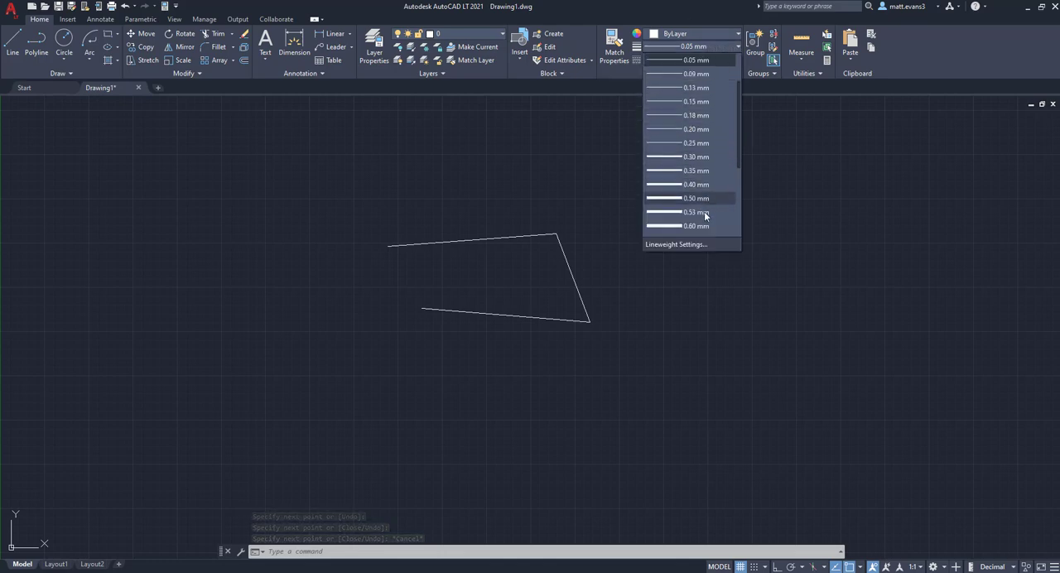
{"action": "left_click", "coordinate": [695, 226]}
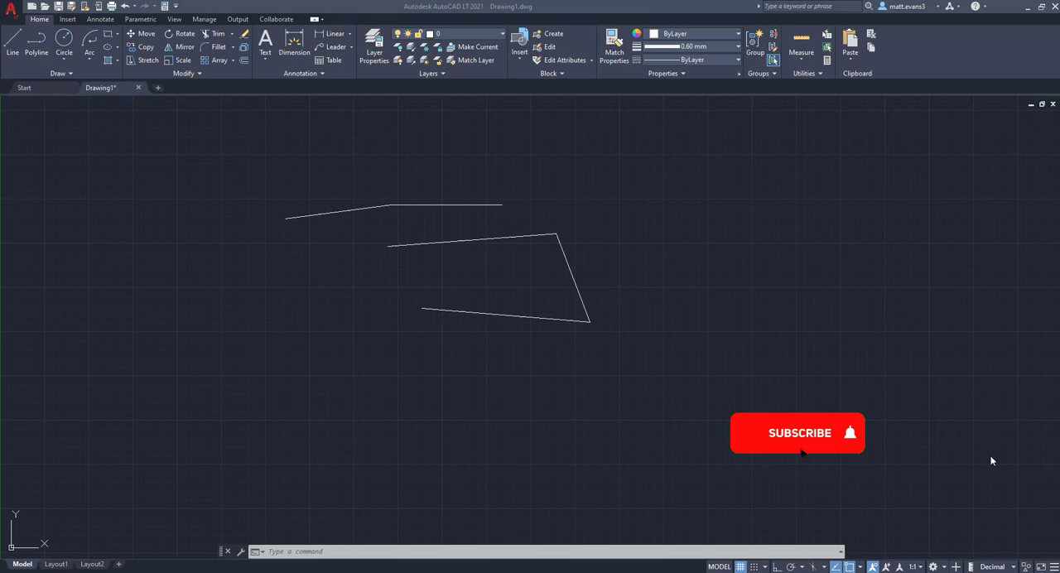
{"action": "left_click", "coordinate": [797, 433]}
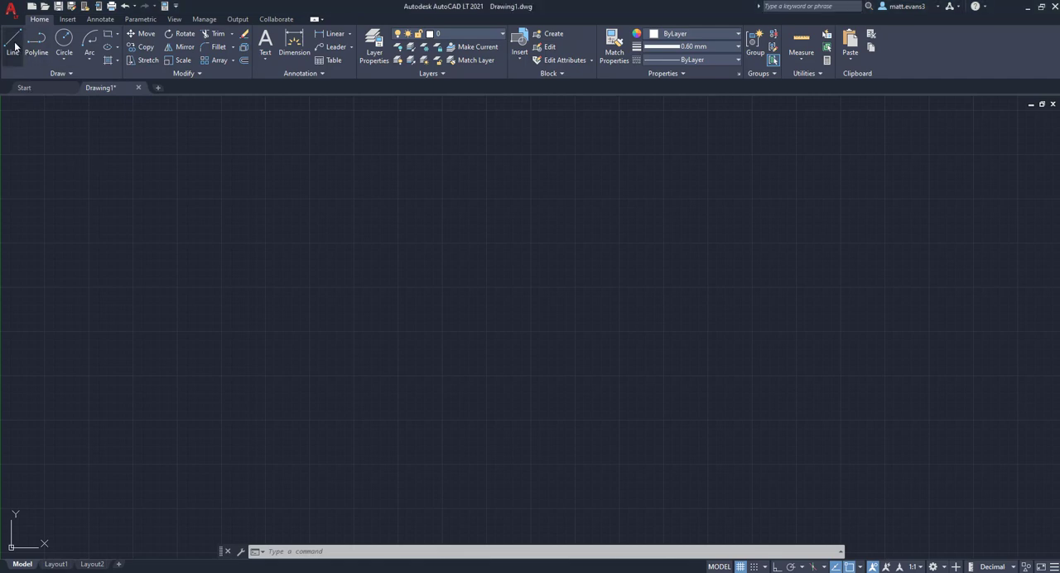
Draw line segments, then switch to a much heavier lineweight and begin another line shape.
{"action": "left_click", "coordinate": [359, 262]}
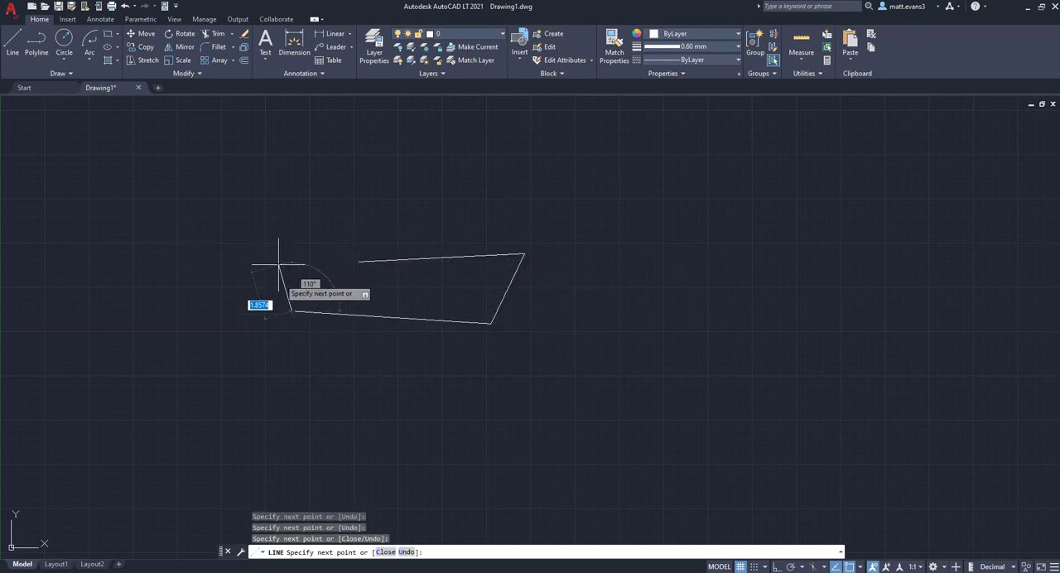
{"action": "key", "text": "Escape"}
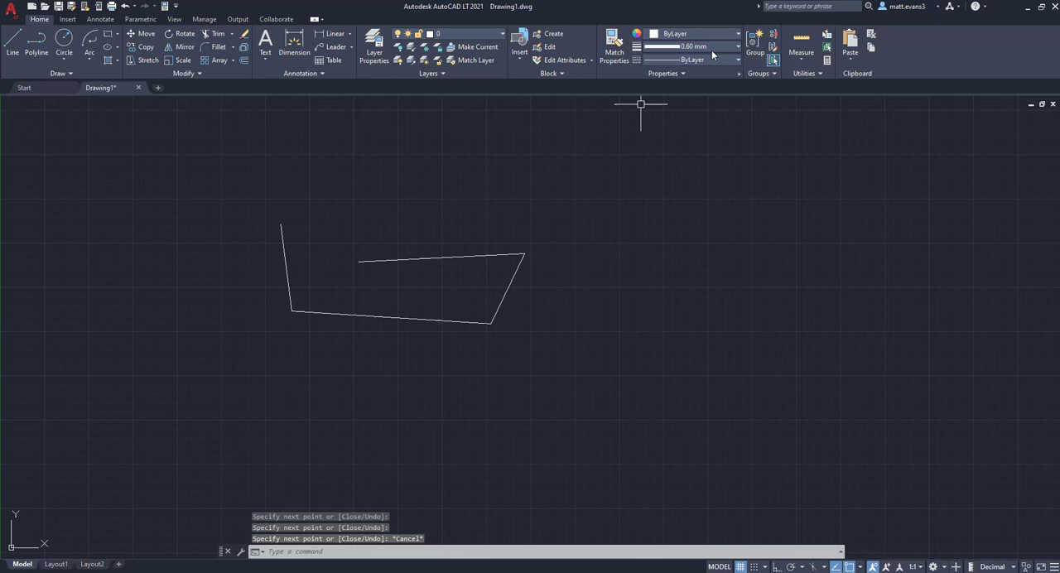
{"action": "left_click", "coordinate": [736, 46]}
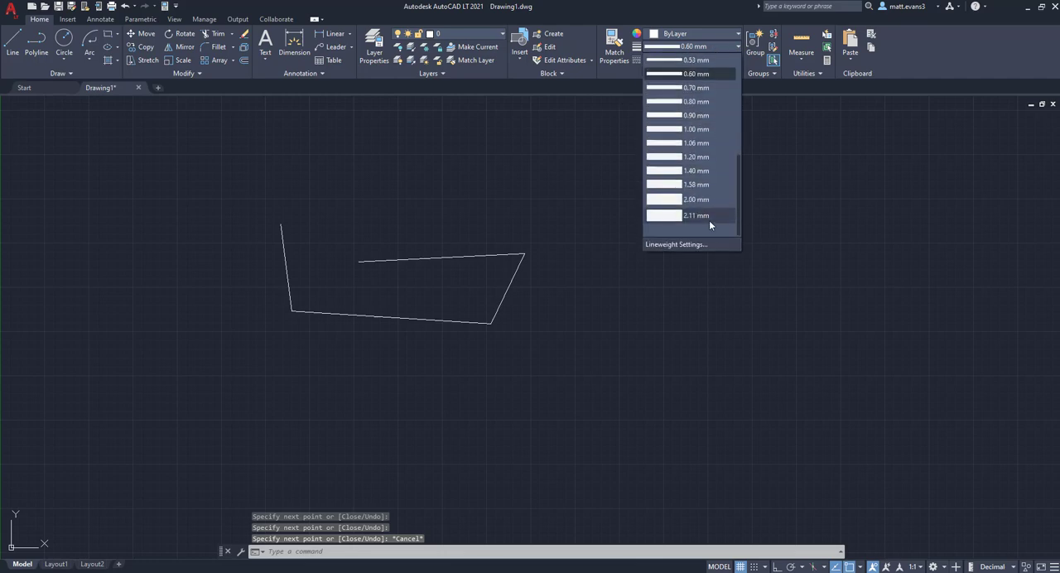
{"action": "left_click", "coordinate": [696, 215]}
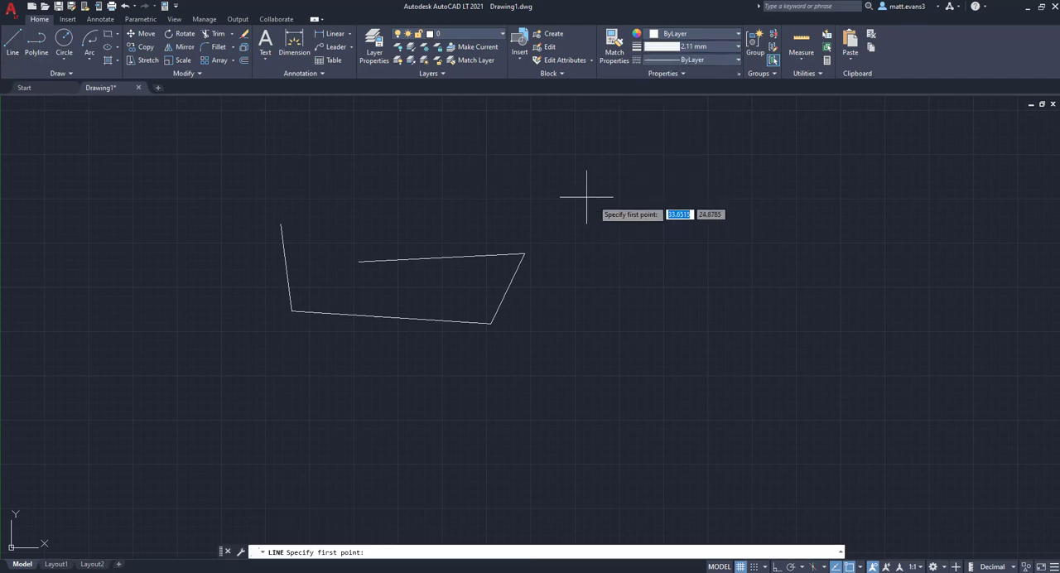
{"action": "left_click", "coordinate": [586, 197]}
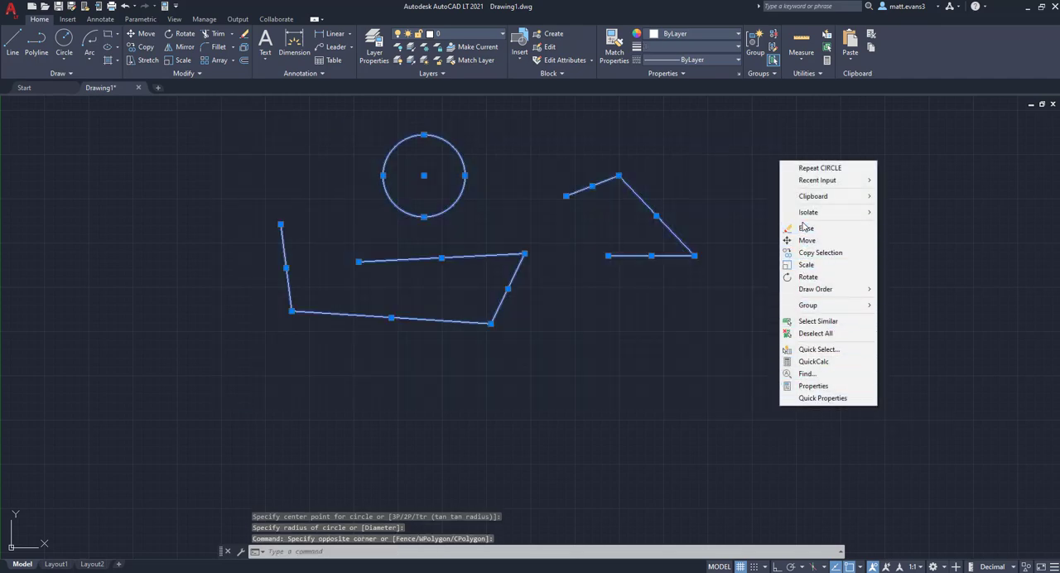
Erase all selected objects and set LWDISPLAY to ON so lineweights show on screen.
{"action": "left_click", "coordinate": [807, 229]}
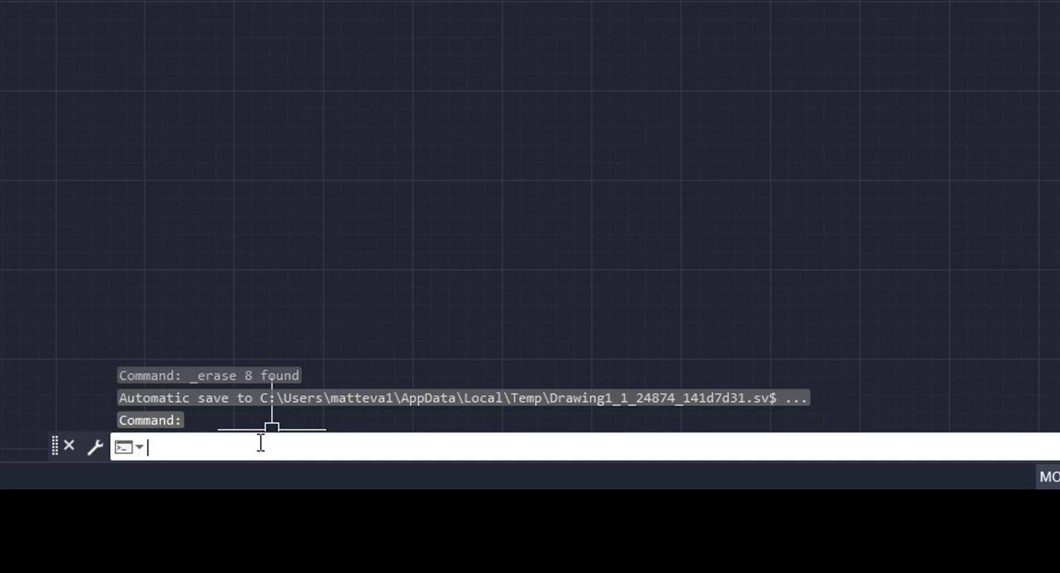
{"action": "type", "text": "LW"}
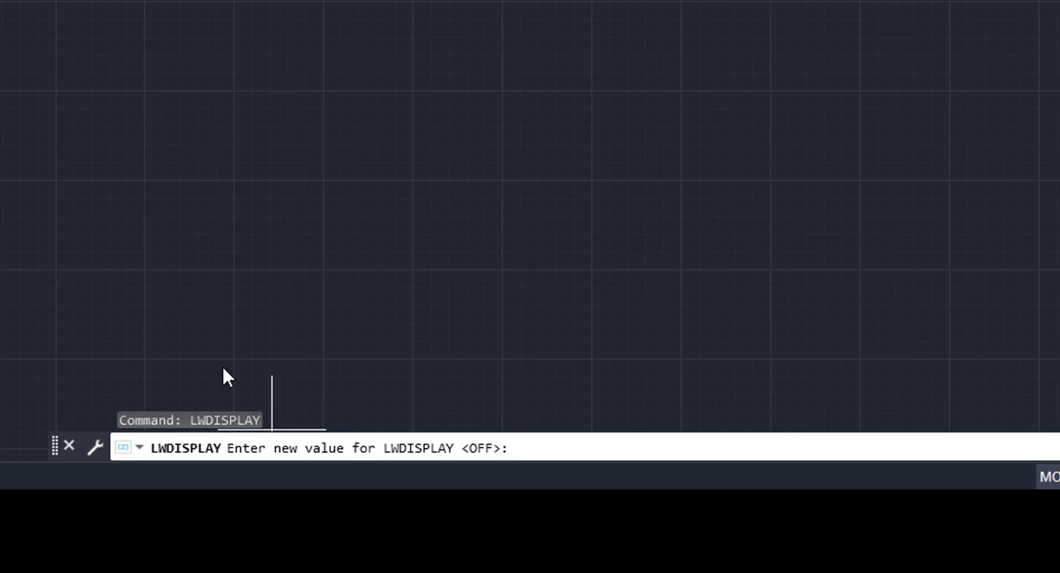
{"action": "mouse_move", "coordinate": [461, 338]}
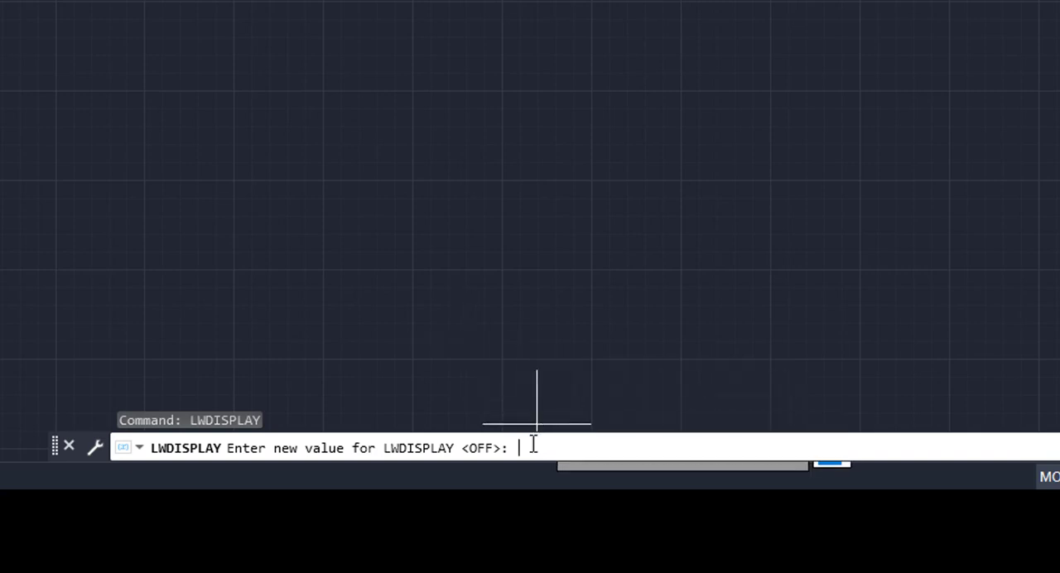
{"action": "type", "text": "ON"}
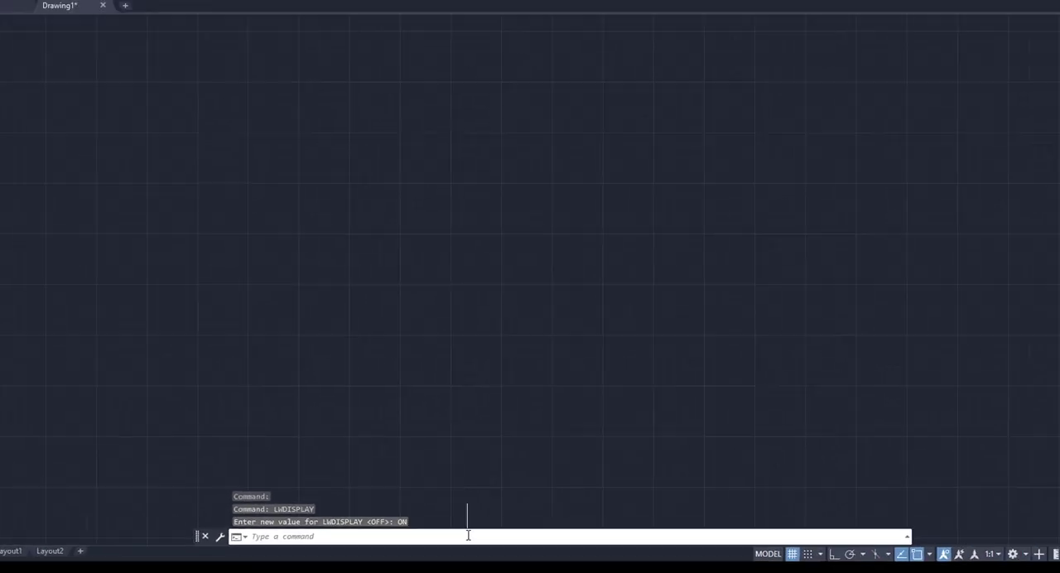
Pick a thick lineweight and draw a multi-segment open line that now displays thick.
{"action": "left_click", "coordinate": [737, 47]}
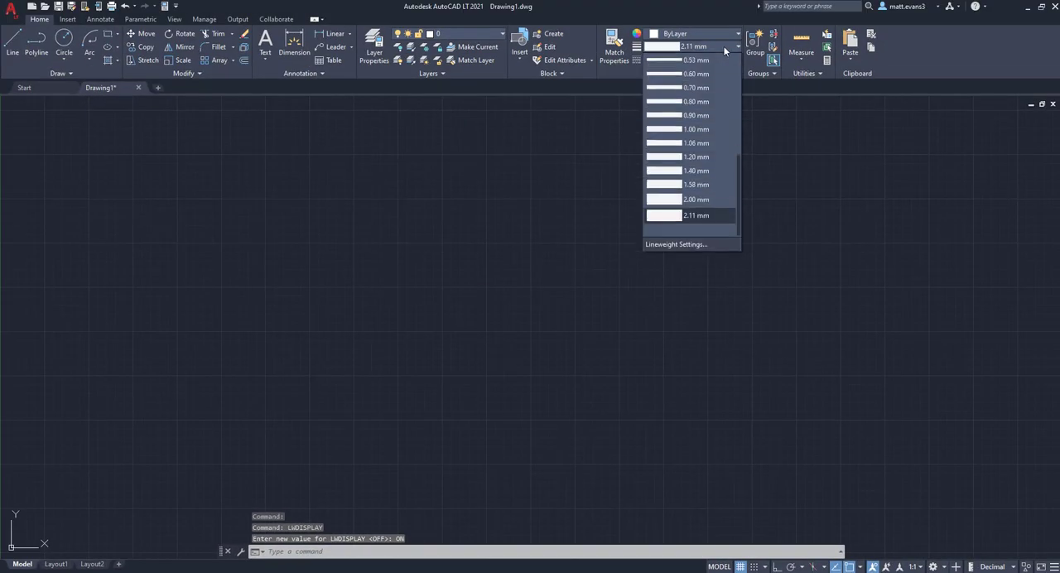
{"action": "scroll", "scroll_direction": "up", "scroll_amount": 3}
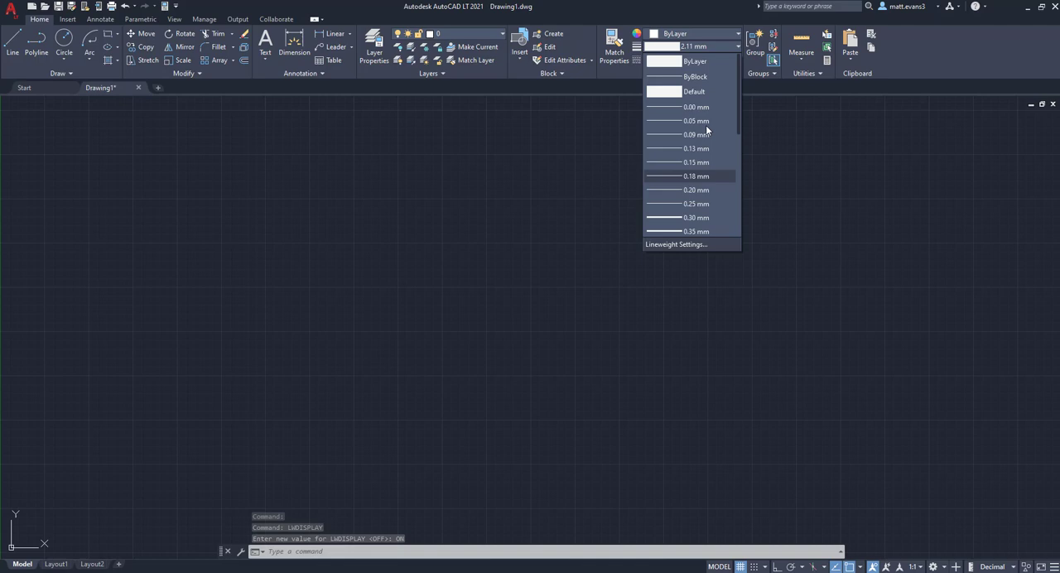
{"action": "scroll", "scroll_direction": "down", "scroll_amount": 3}
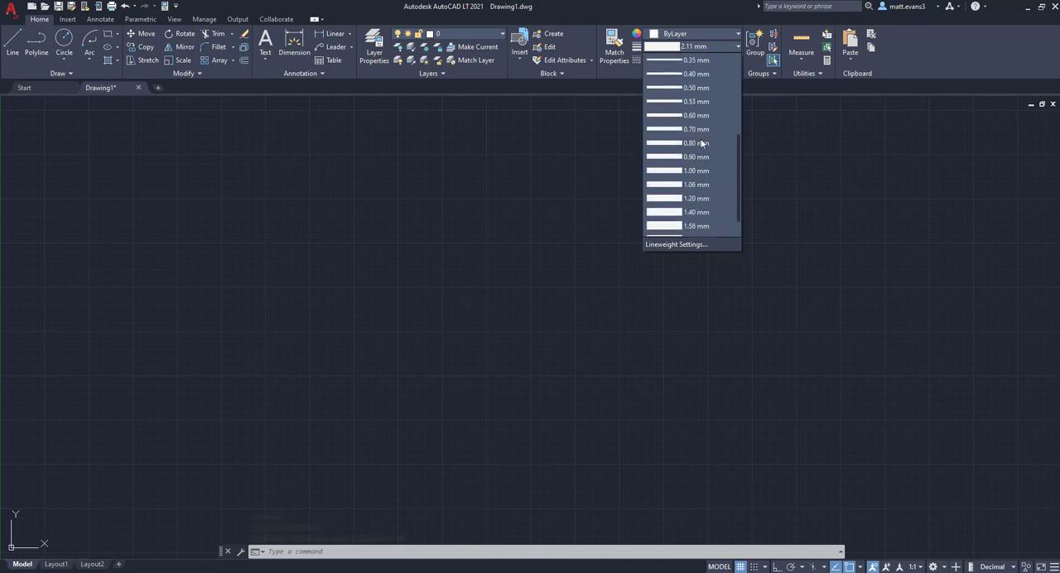
{"action": "left_click", "coordinate": [694, 171]}
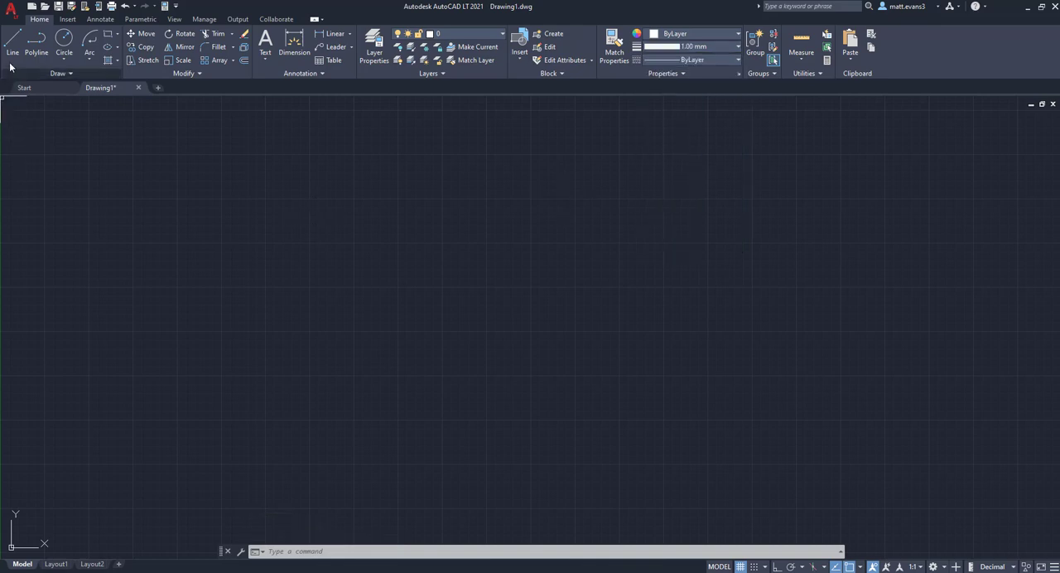
{"action": "left_click", "coordinate": [13, 38]}
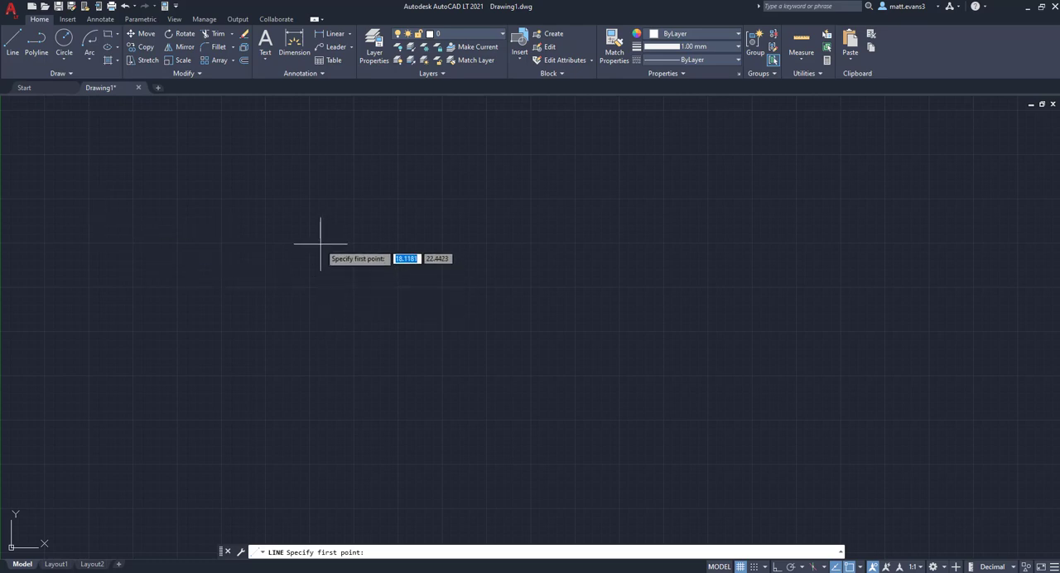
{"action": "left_click", "coordinate": [522, 324]}
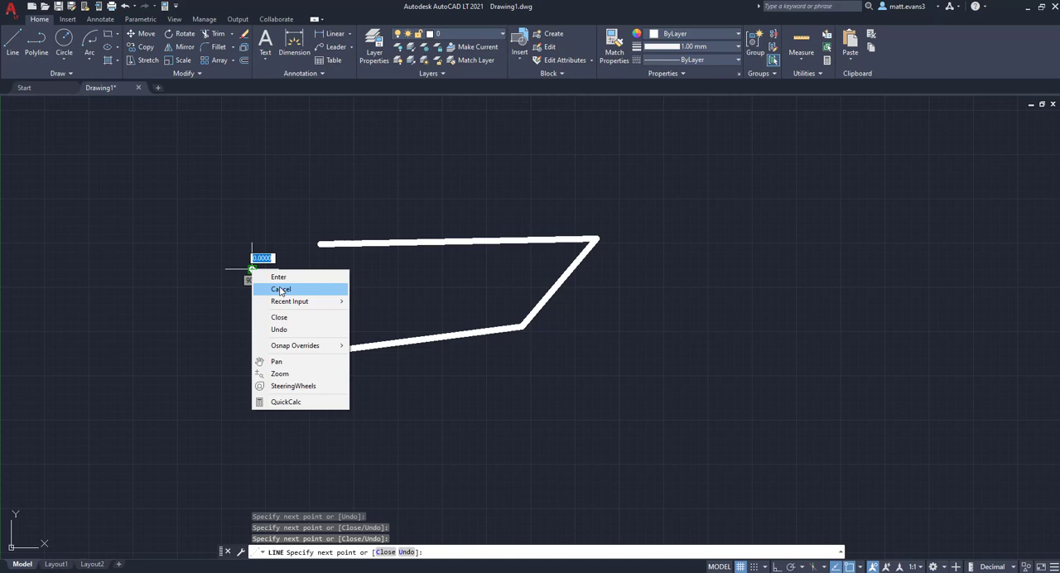
{"action": "left_click", "coordinate": [280, 289]}
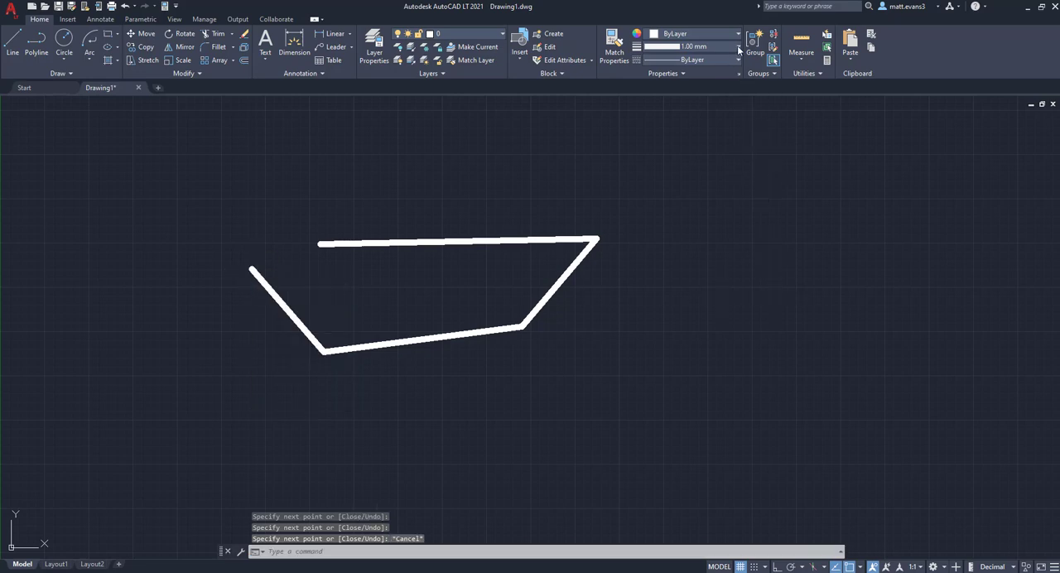
Draw lines with a thinner lineweight, then a circle with a heavier one, and end the command.
{"action": "left_click", "coordinate": [737, 46]}
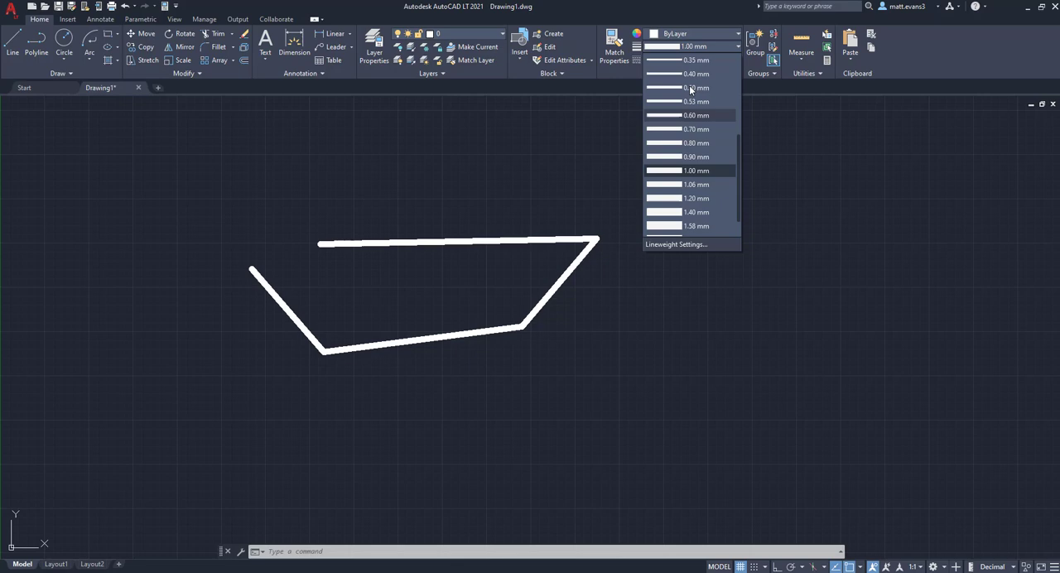
{"action": "left_click", "coordinate": [696, 73]}
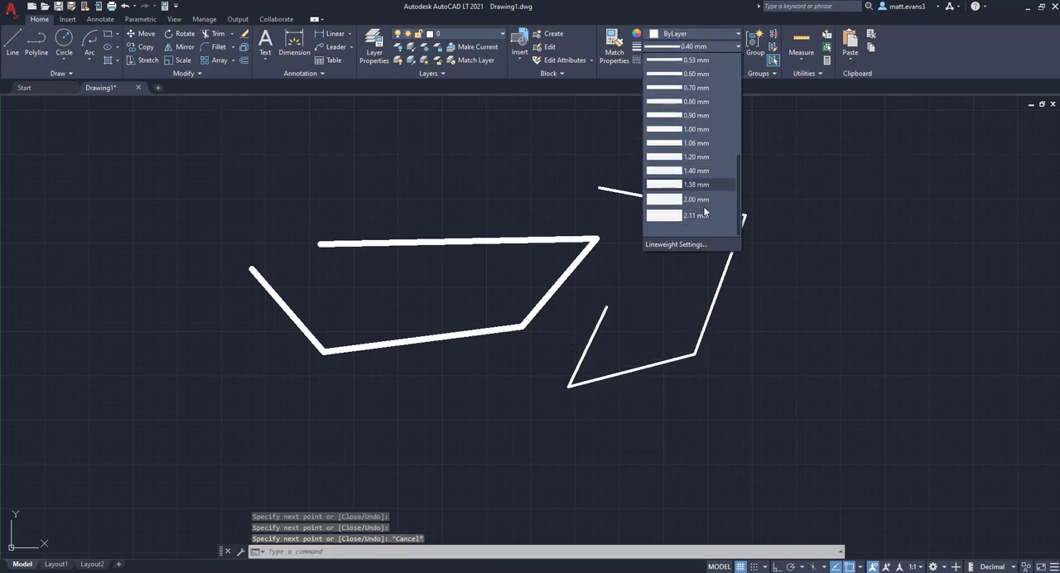
{"action": "left_click", "coordinate": [696, 215]}
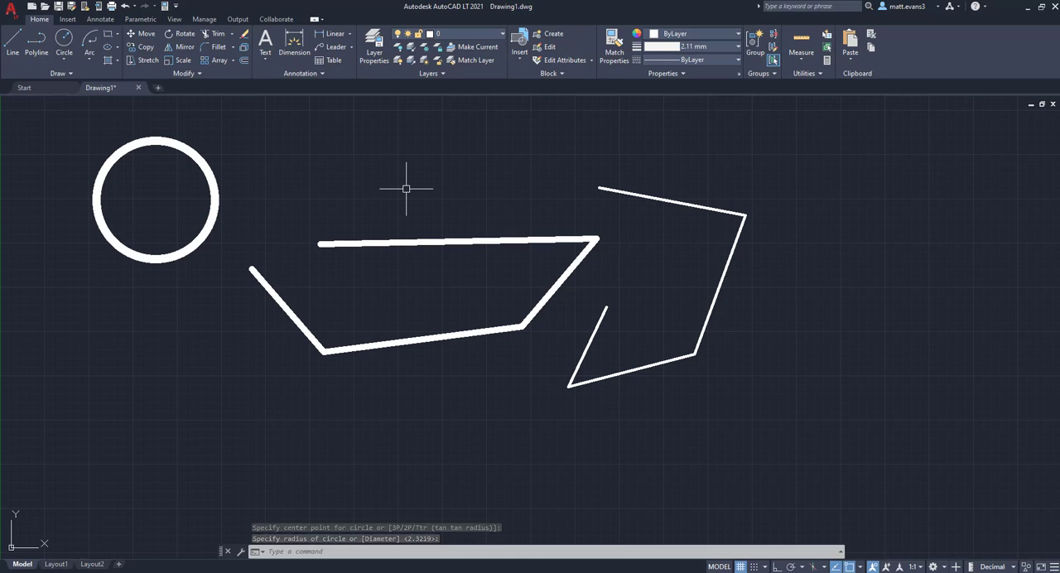
{"action": "key", "text": "Escape"}
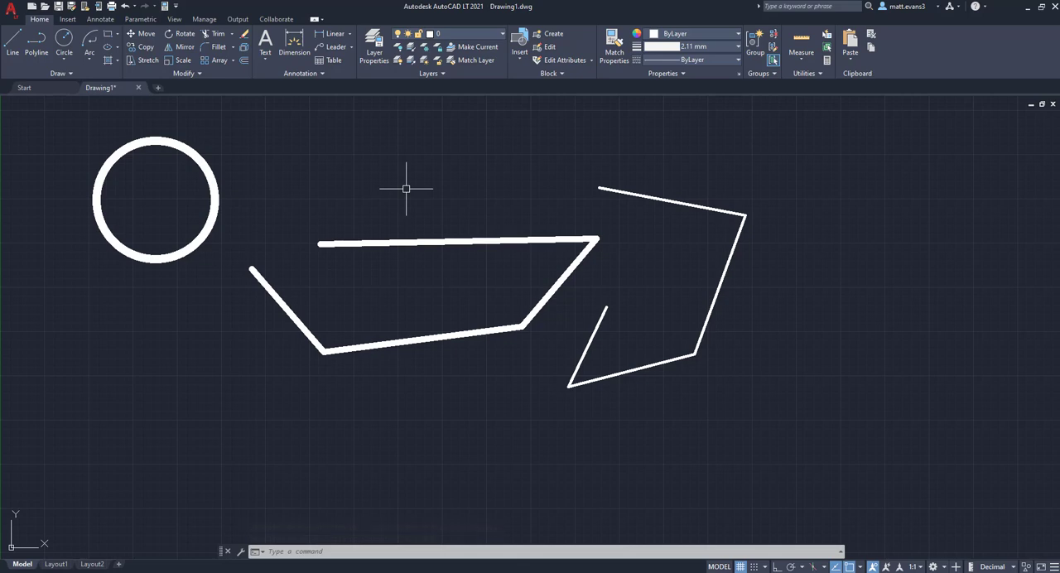